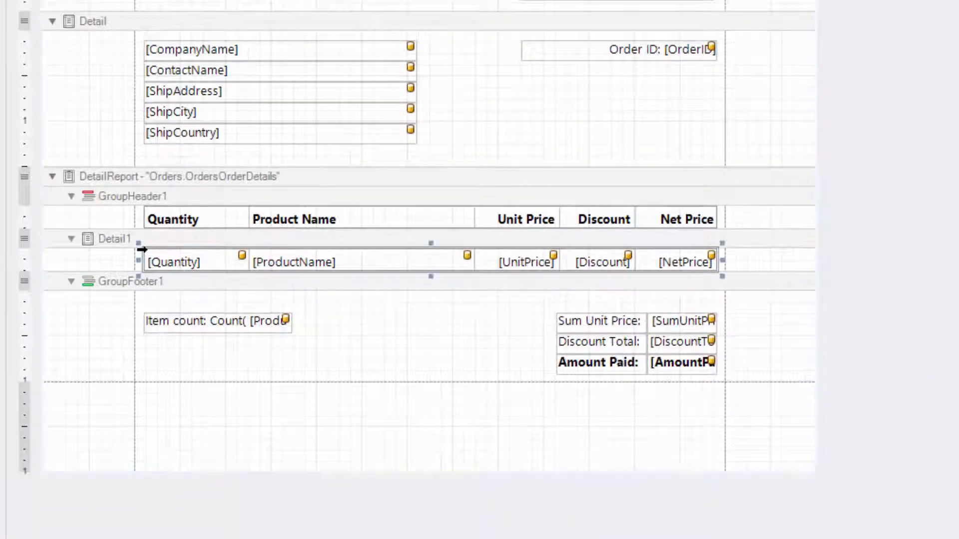
Bring up the context menu for the xrTable1 order-details row to add it to the gallery
right_click(174, 262)
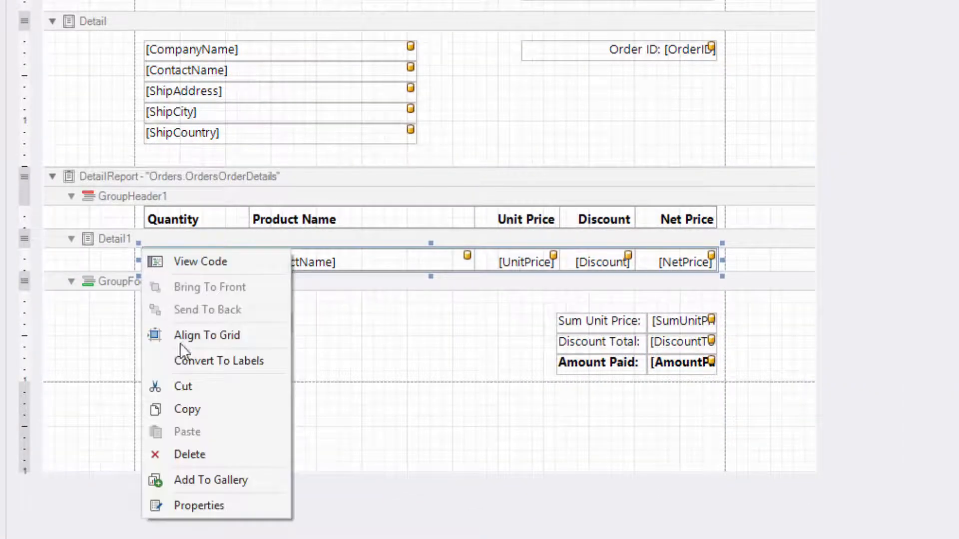
mouse_move(210, 480)
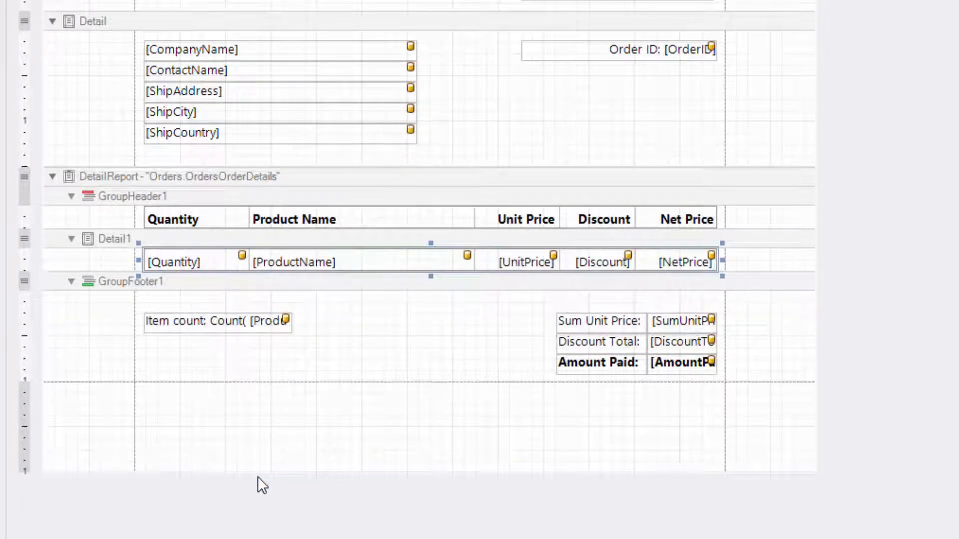
mouse_move(264, 447)
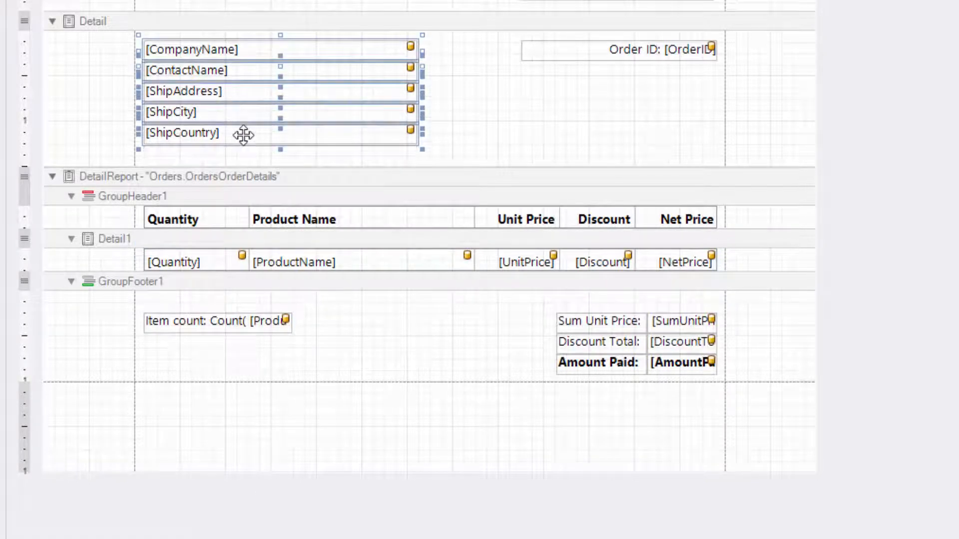
Add the five contact labels to the gallery and rename the item ContactInfo
right_click(243, 134)
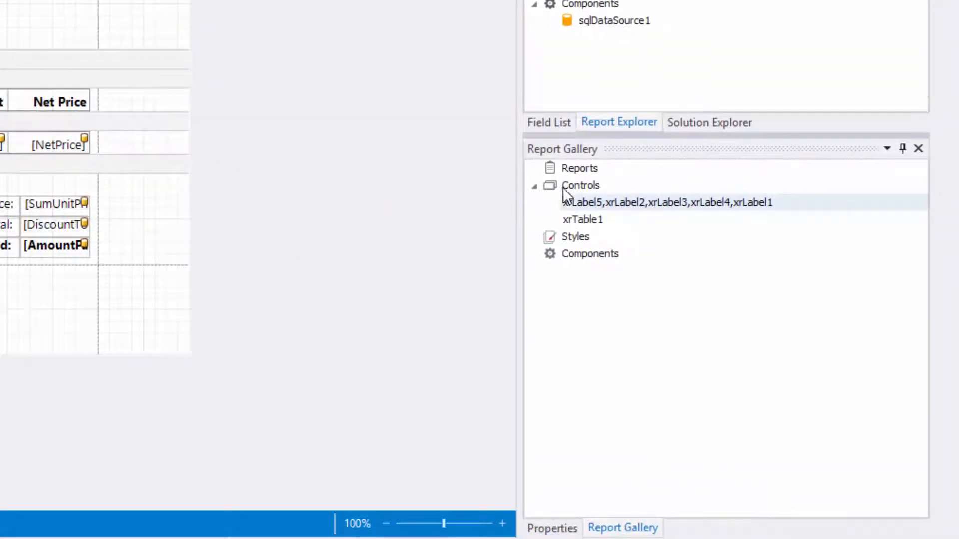
left_click(665, 203)
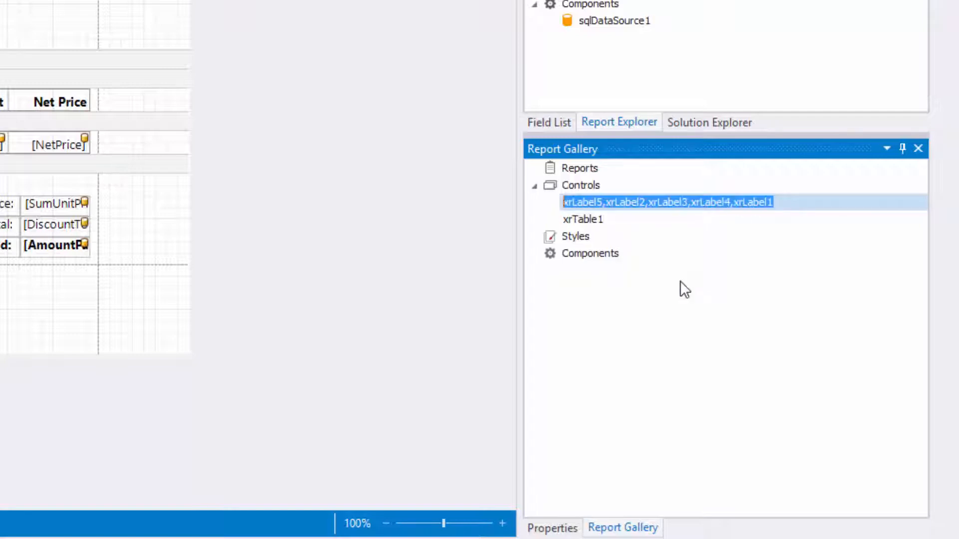
type("Contac")
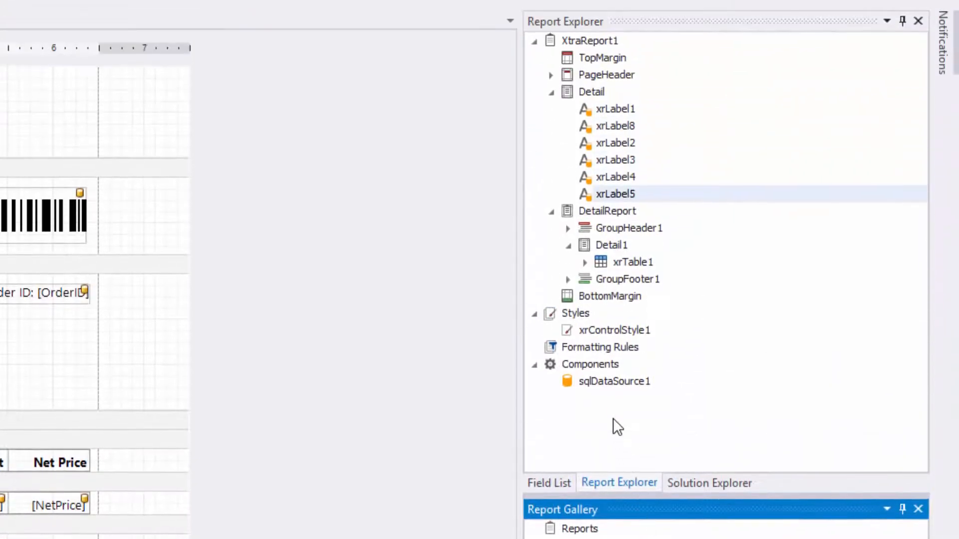
Add xrControlStyle1 and sqlDataSource1 from Report Explorer to the Report Gallery
right_click(613, 330)
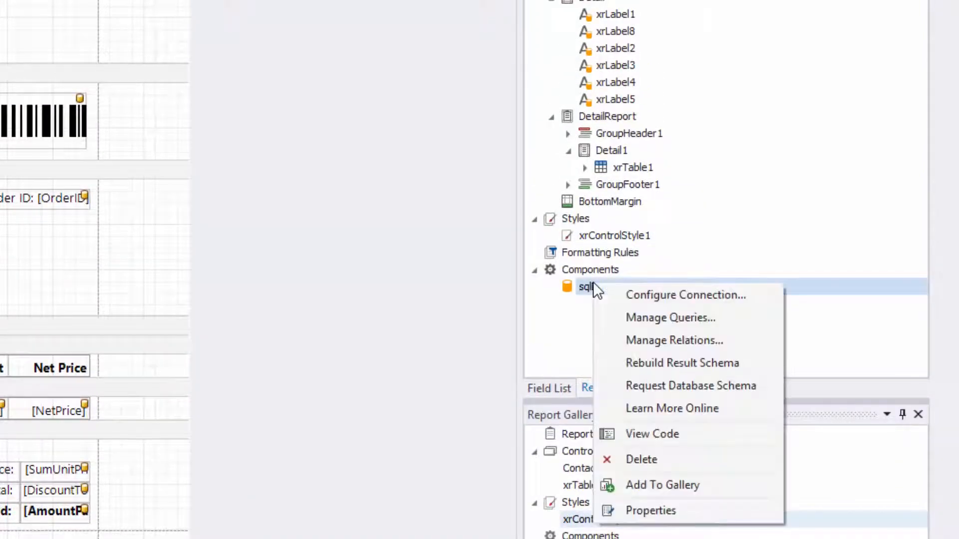
mouse_move(662, 485)
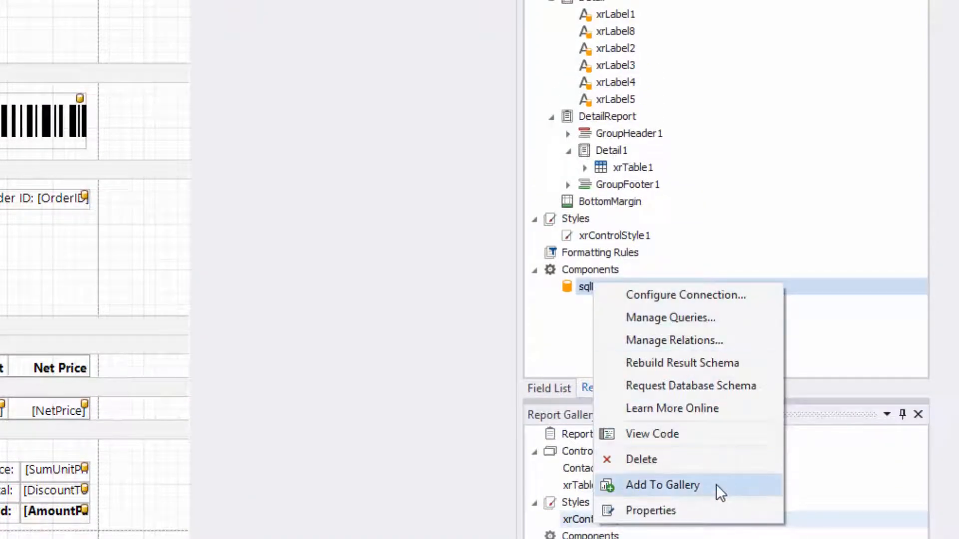
left_click(661, 485)
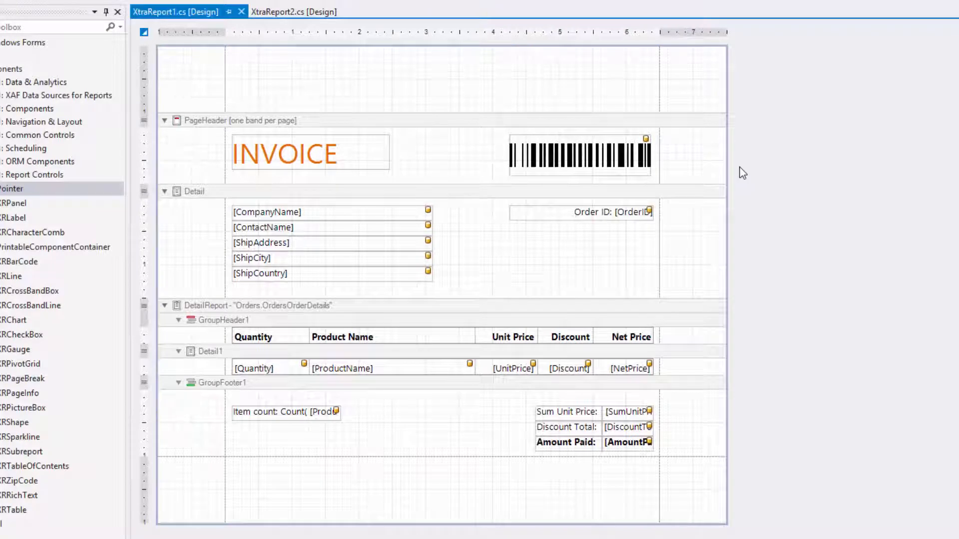
Store the whole XtraReport1 as a gallery report template and select it
right_click(741, 172)
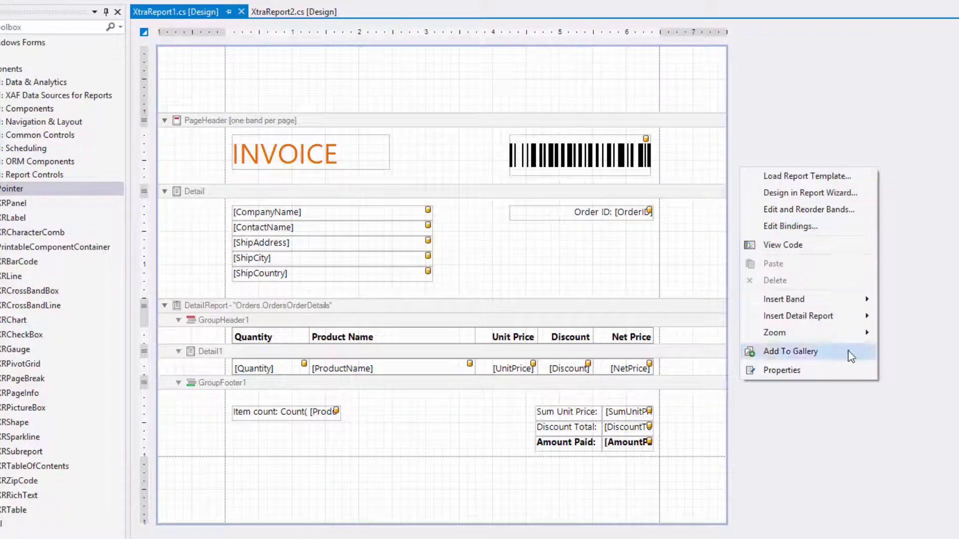
left_click(789, 351)
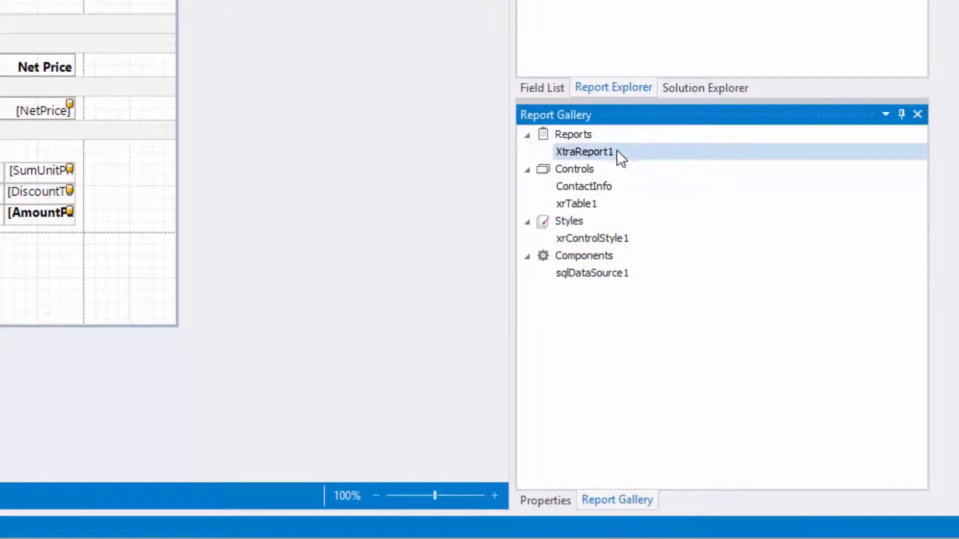
left_click(574, 169)
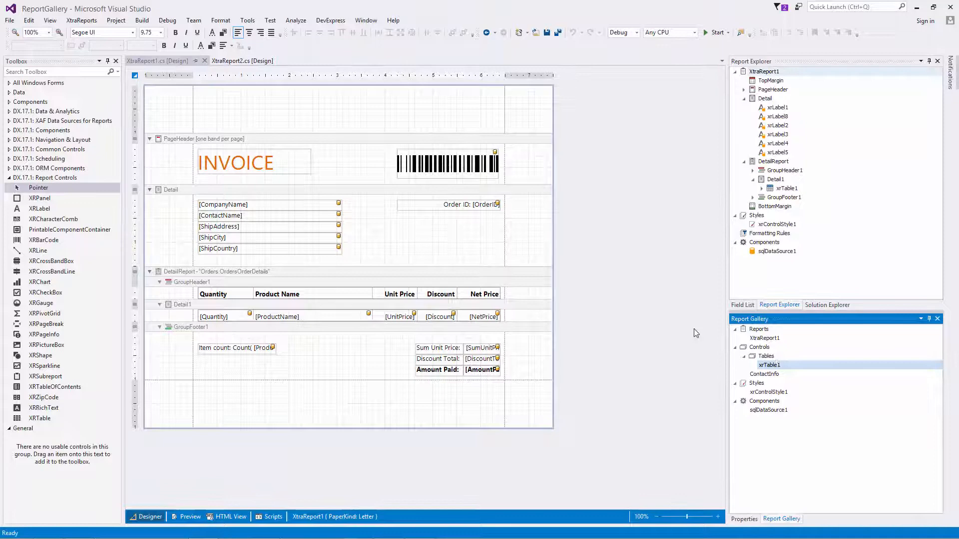
Switch to XtraReport2 and insert an unbound detail report band
left_click(241, 61)
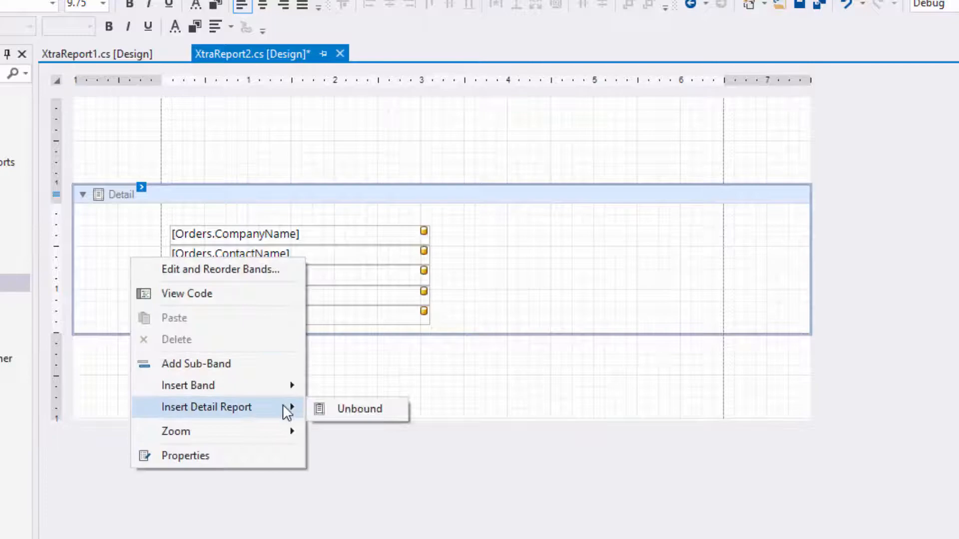
left_click(359, 409)
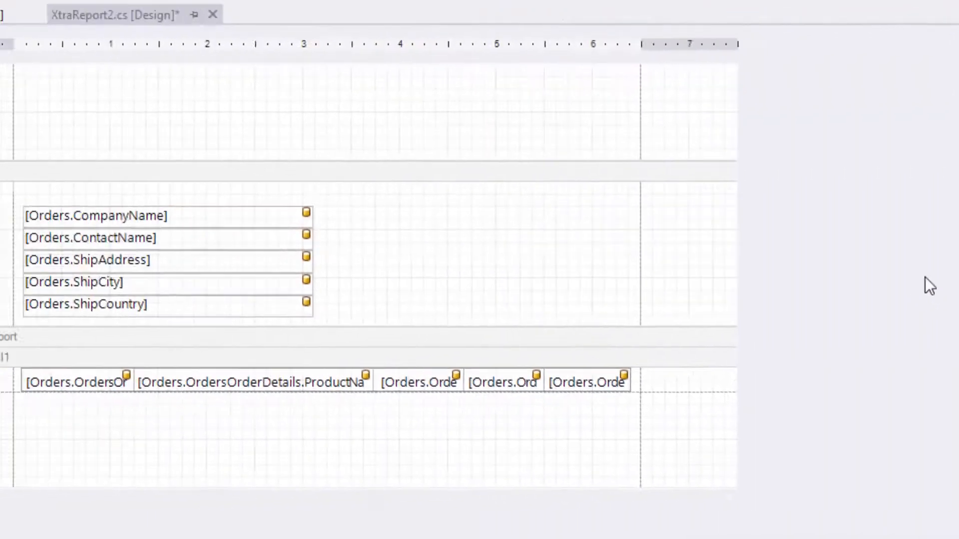
Bind the detail report to Orders.OrdersOrderDetails and add sqlDataSource1 from the gallery
left_click(28, 40)
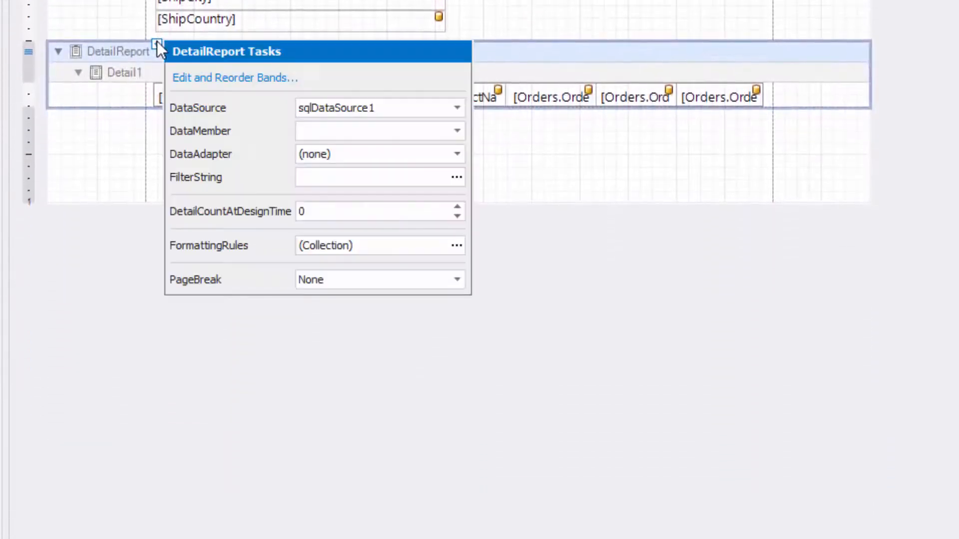
left_click(456, 131)
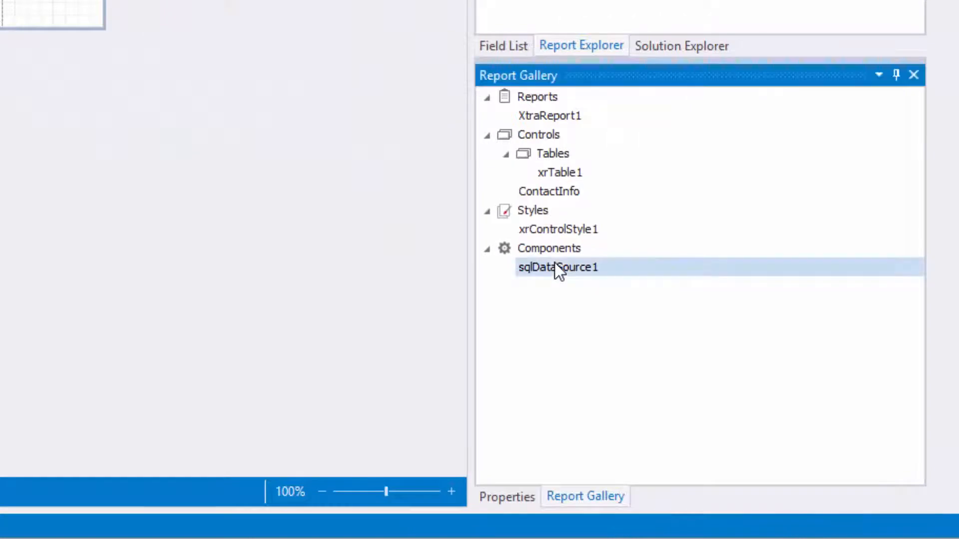
right_click(557, 268)
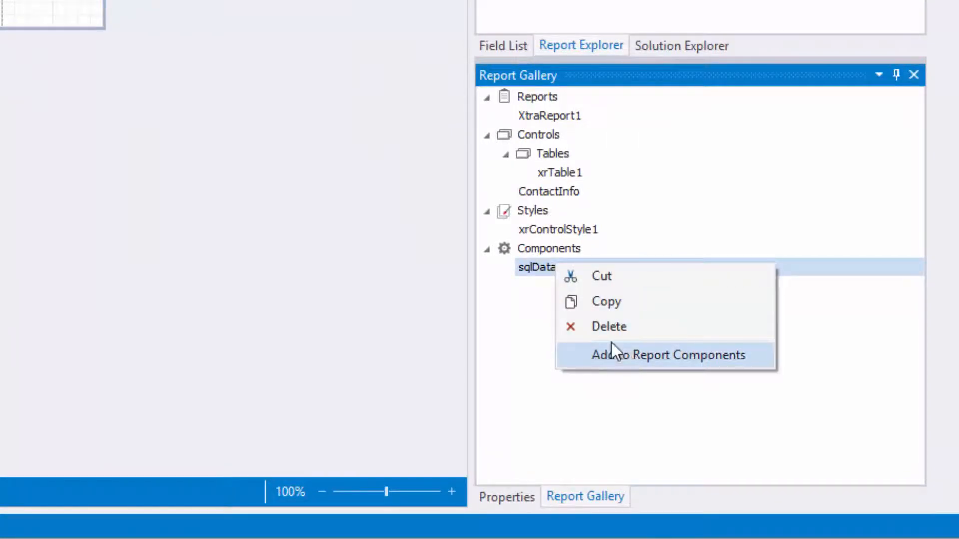
left_click(664, 355)
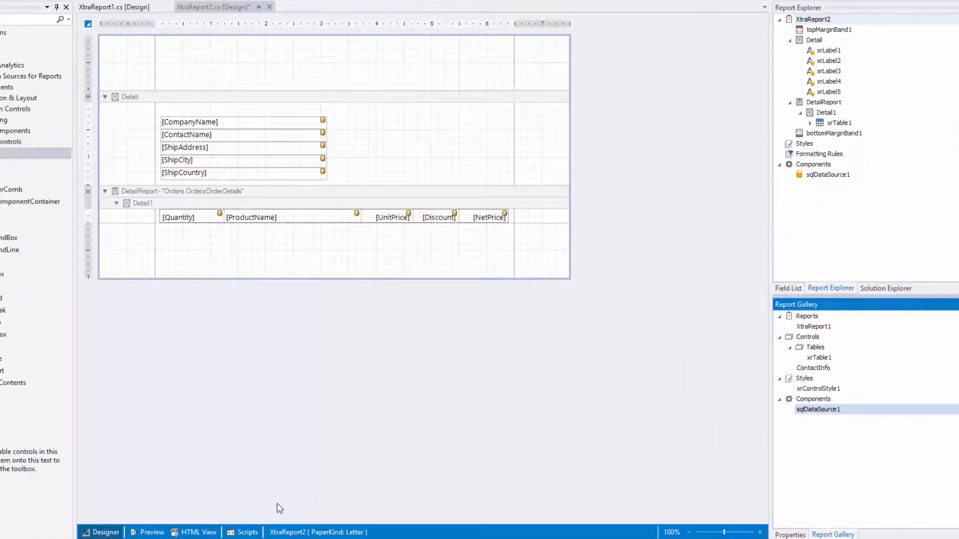
left_click(150, 531)
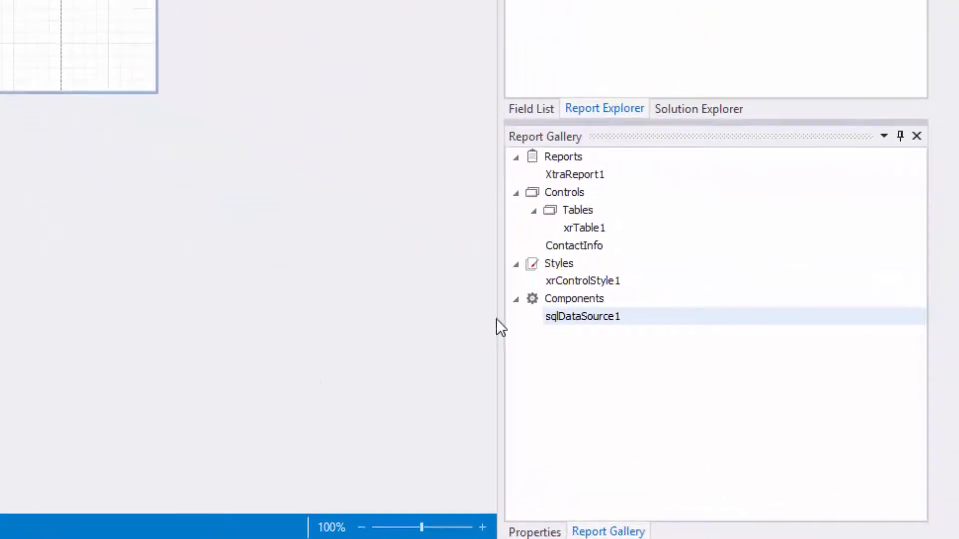
Add the gallery's xrControlStyle1 to XtraReport2's styles and verify it in Report Explorer
right_click(583, 281)
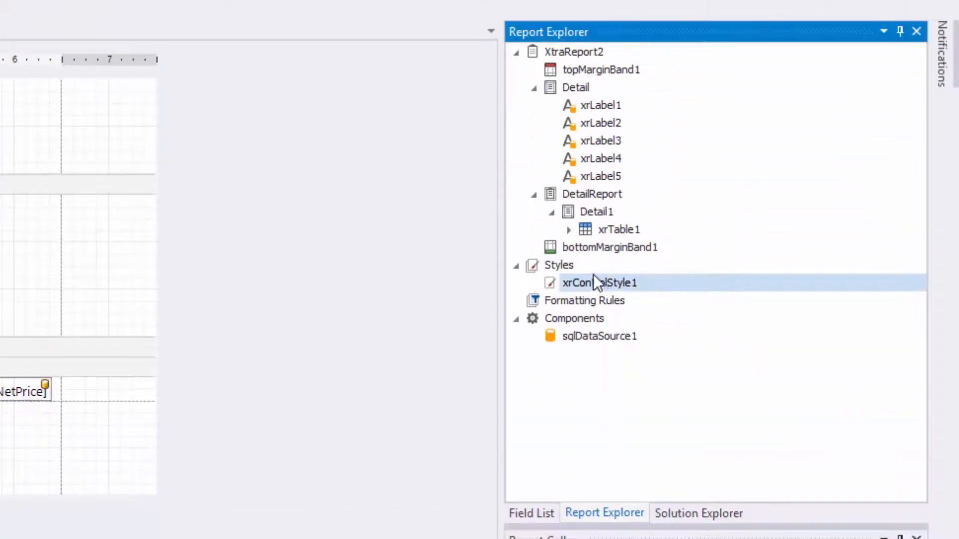
right_click(600, 283)
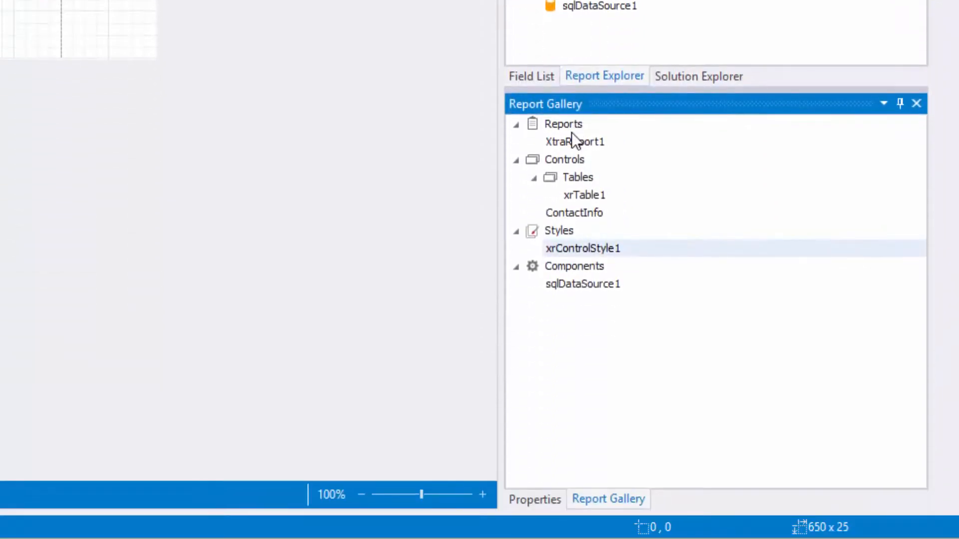
Replace XtraReport2's layout with the XtraReport1 invoice template, confirming the warning
right_click(575, 141)
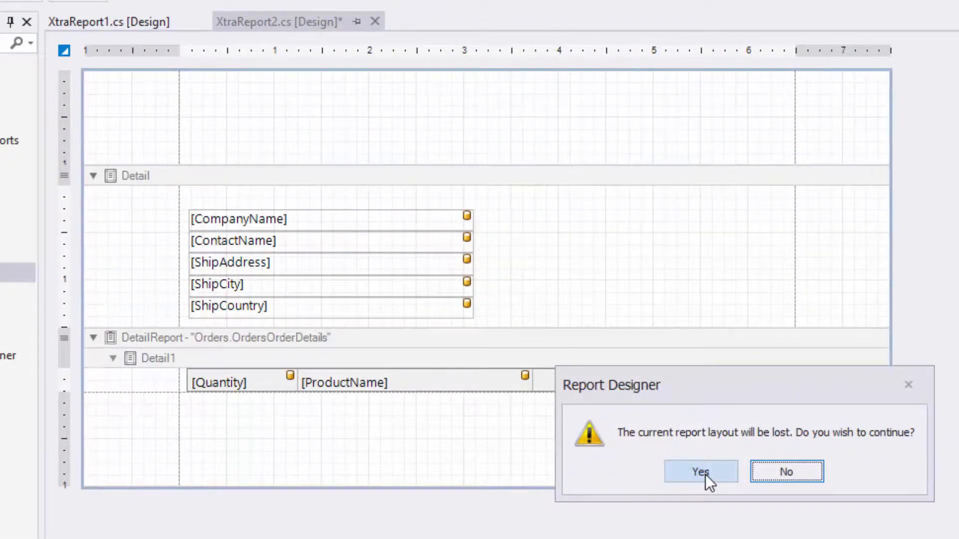
left_click(700, 472)
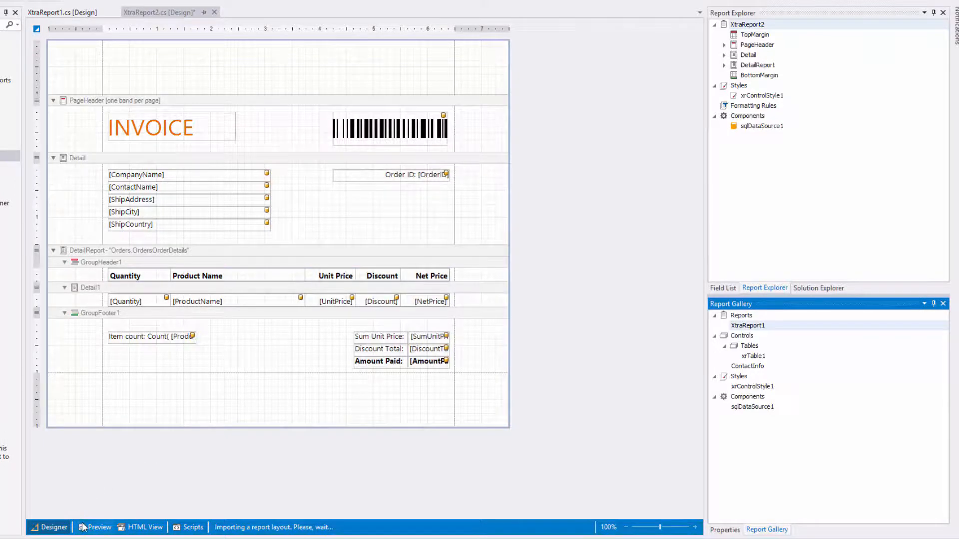
left_click(98, 527)
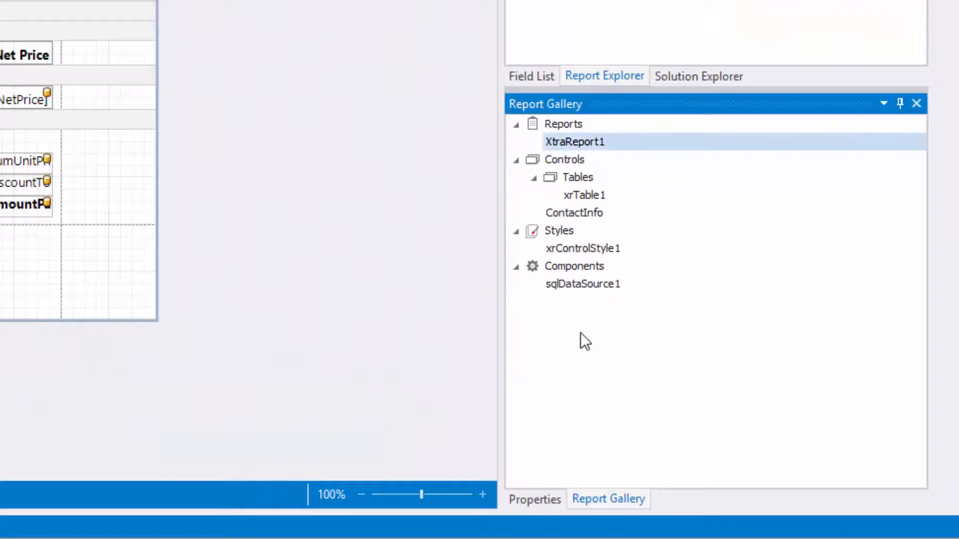
Load the ReportGallery.xml file into the Report Gallery
right_click(584, 341)
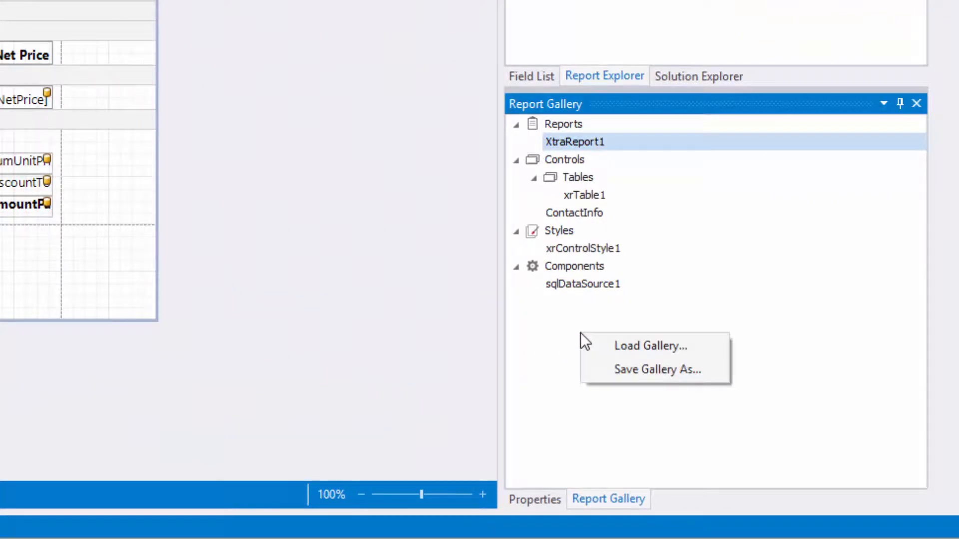
left_click(649, 345)
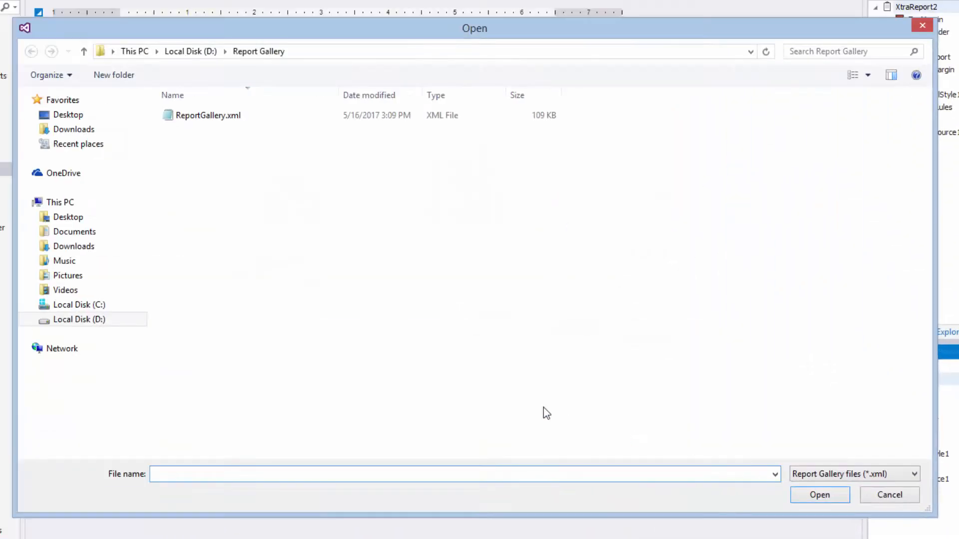
left_click(208, 115)
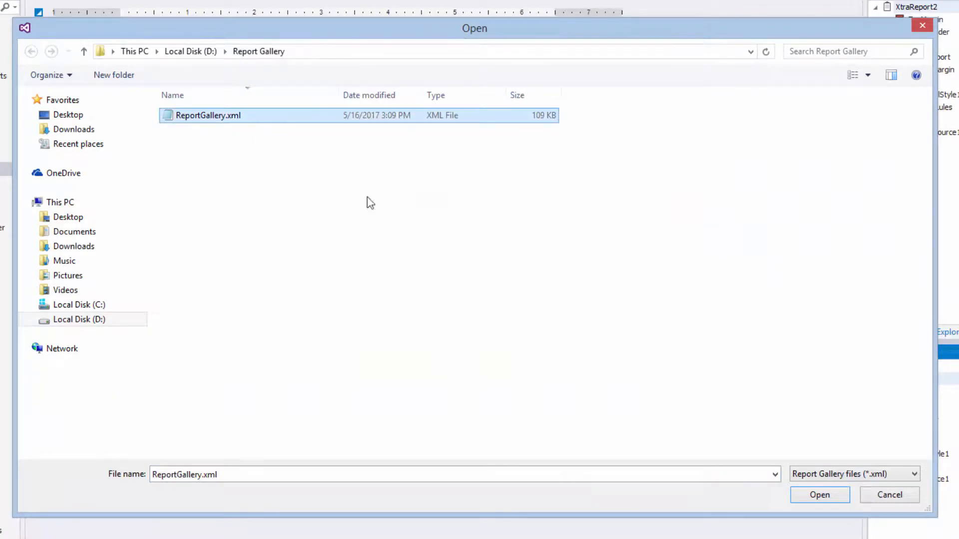
left_click(819, 495)
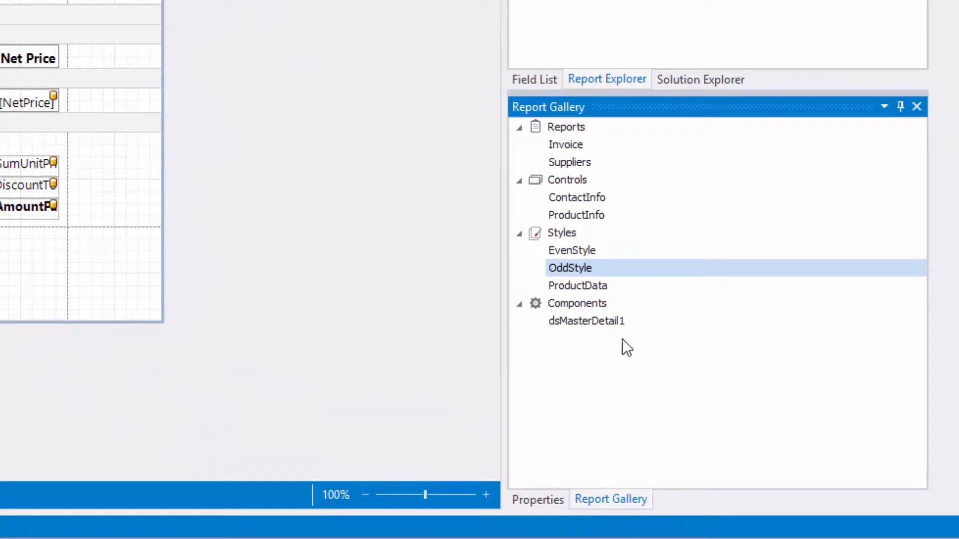
mouse_move(576, 379)
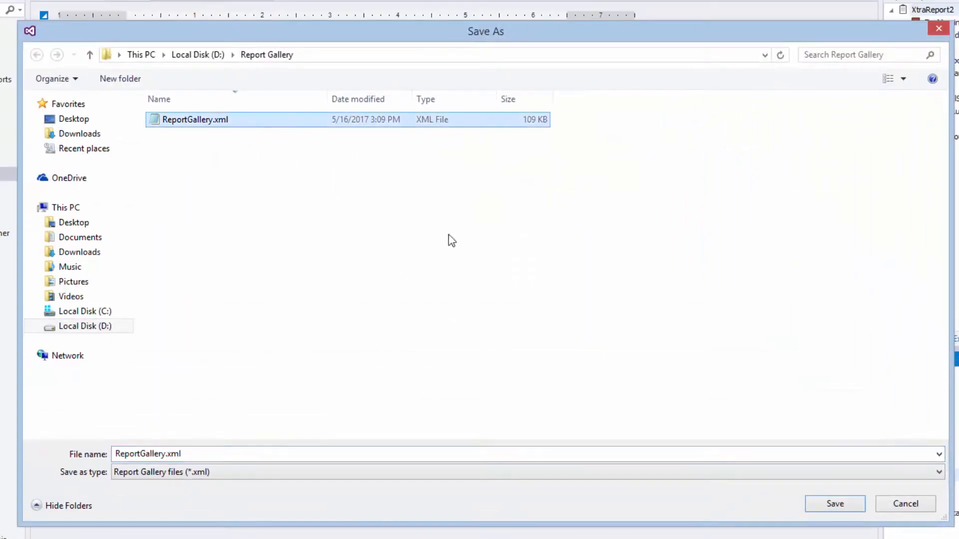
Save the gallery over ReportGallery.xml on drive D
left_click(834, 503)
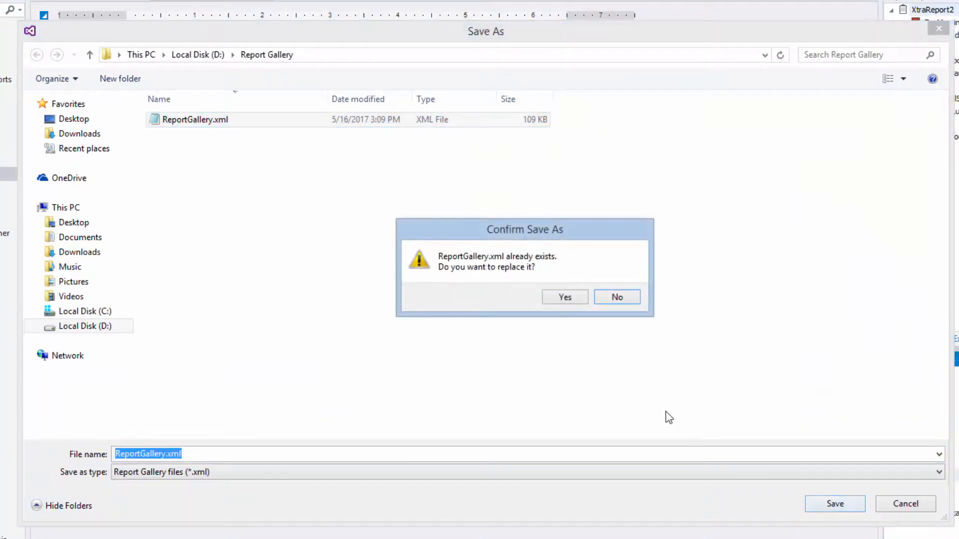